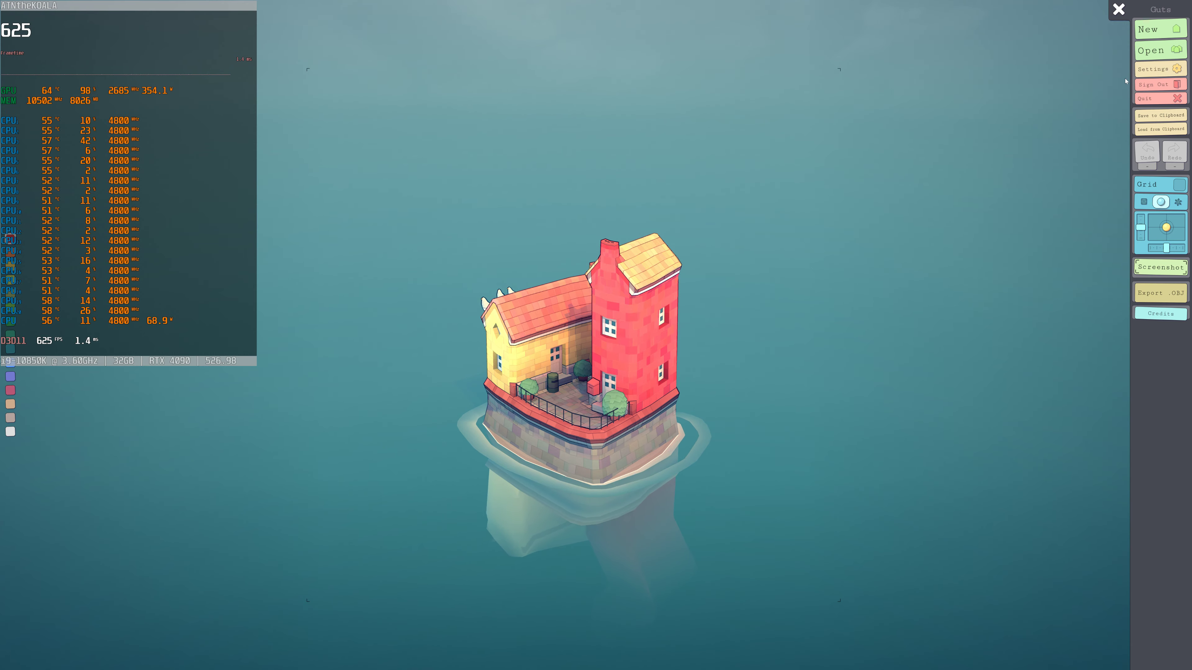
# Show the settings menu with fullscreen, 30 FPS lock, anti-aliasing, controls, language and volume options.
pyautogui.click(1155, 69)
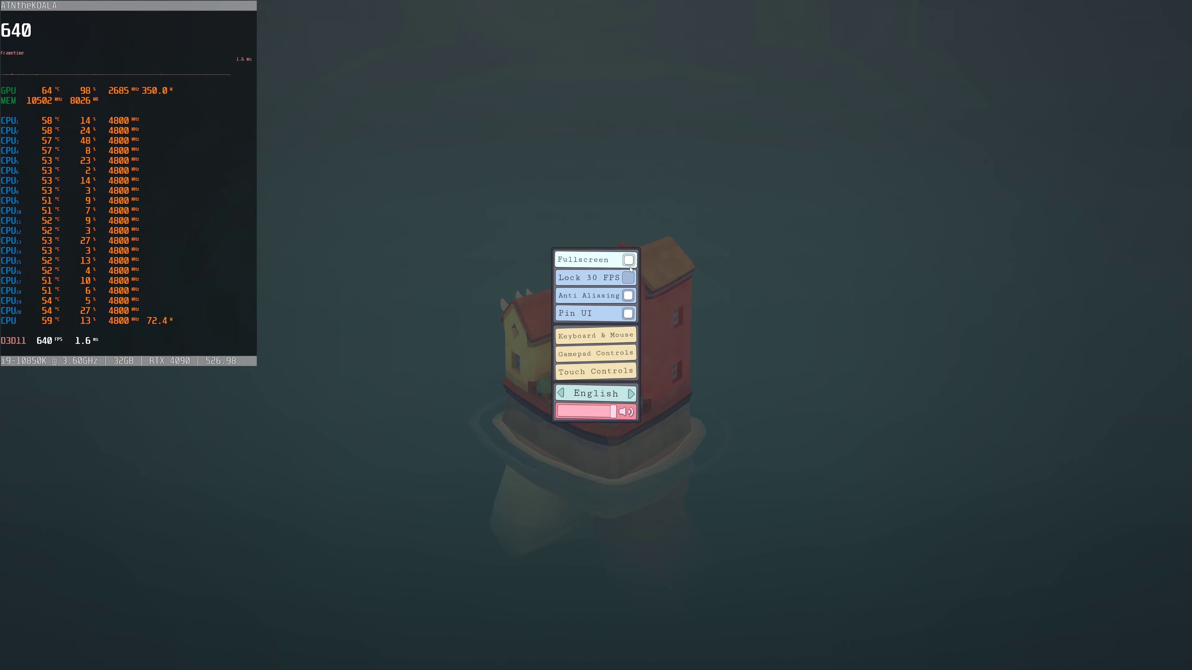